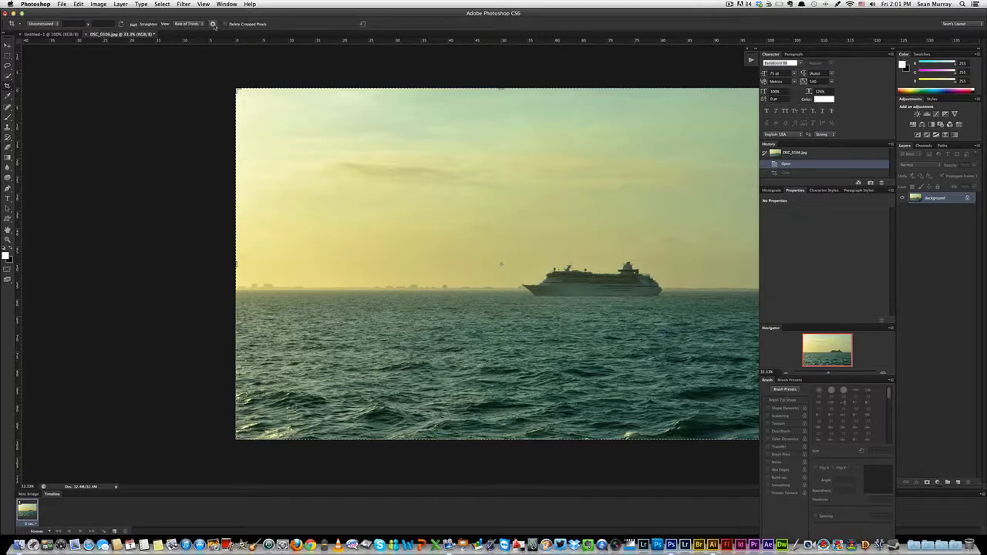
Reveal the Crop tool's settings via the gear icon in the options bar
left_click(213, 25)
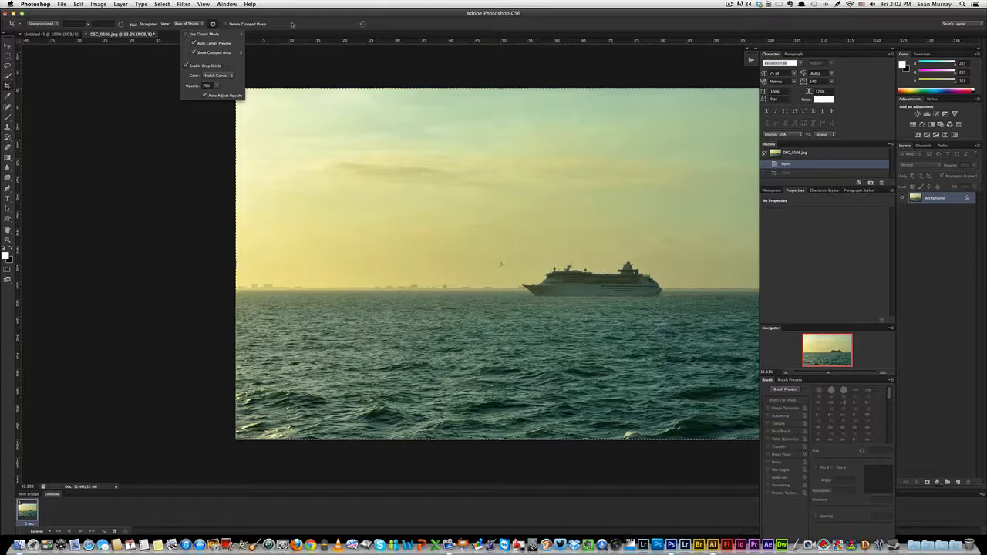
left_click(213, 24)
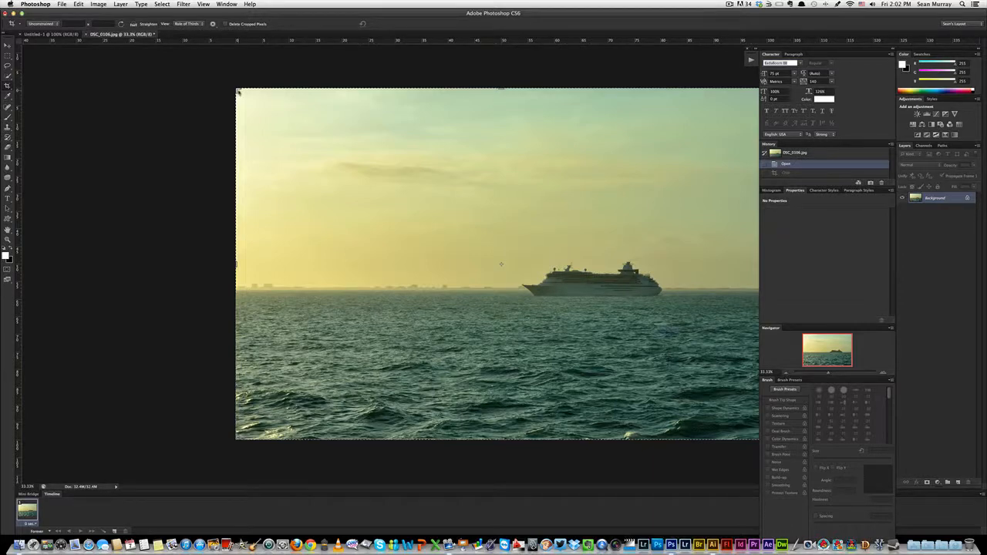
left_click(212, 25)
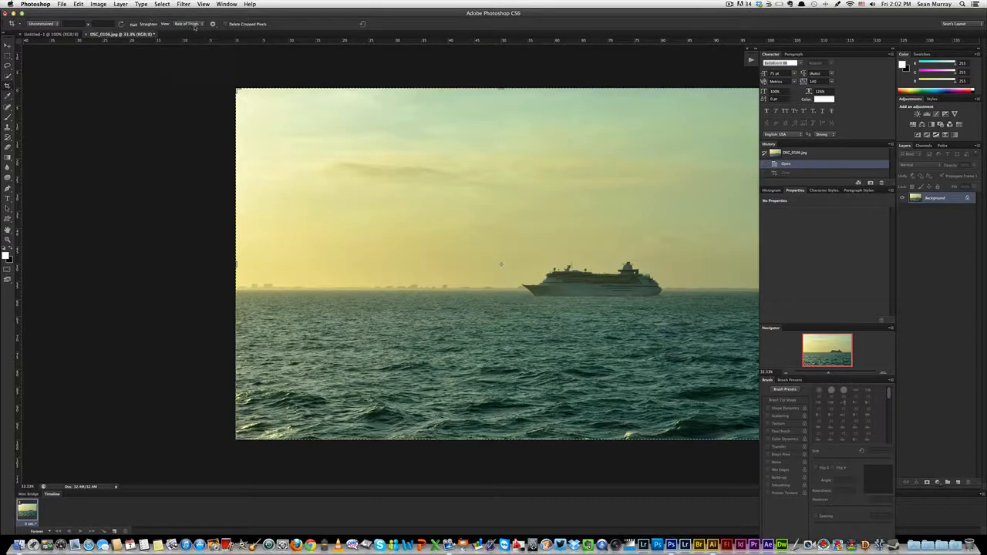
Switch the crop overlay to Rule of Thirds
left_click(188, 24)
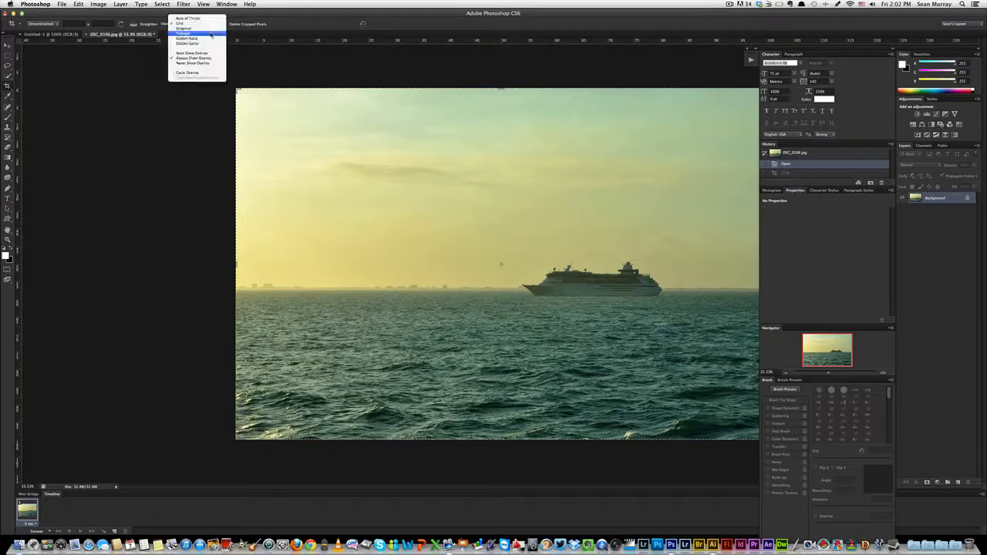
mouse_move(192, 18)
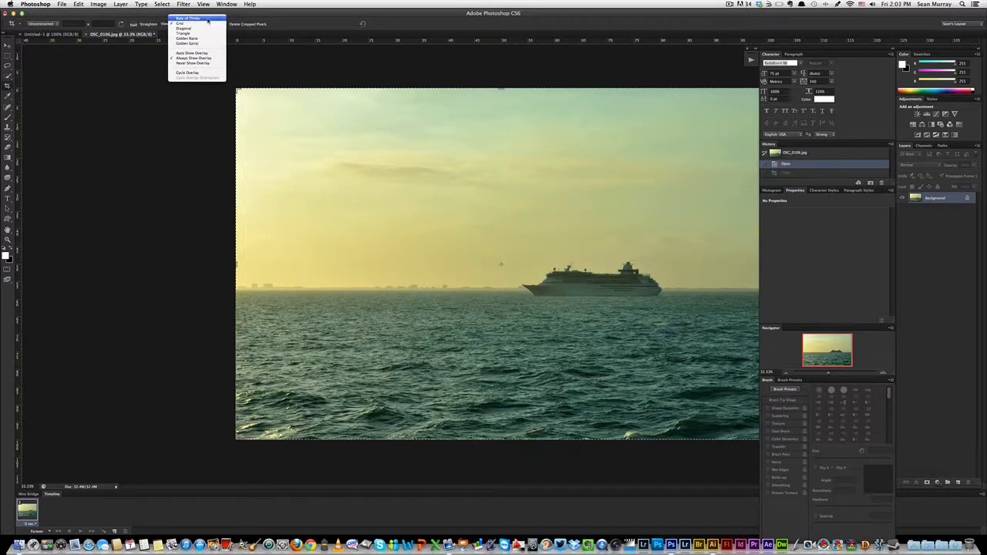
left_click(186, 19)
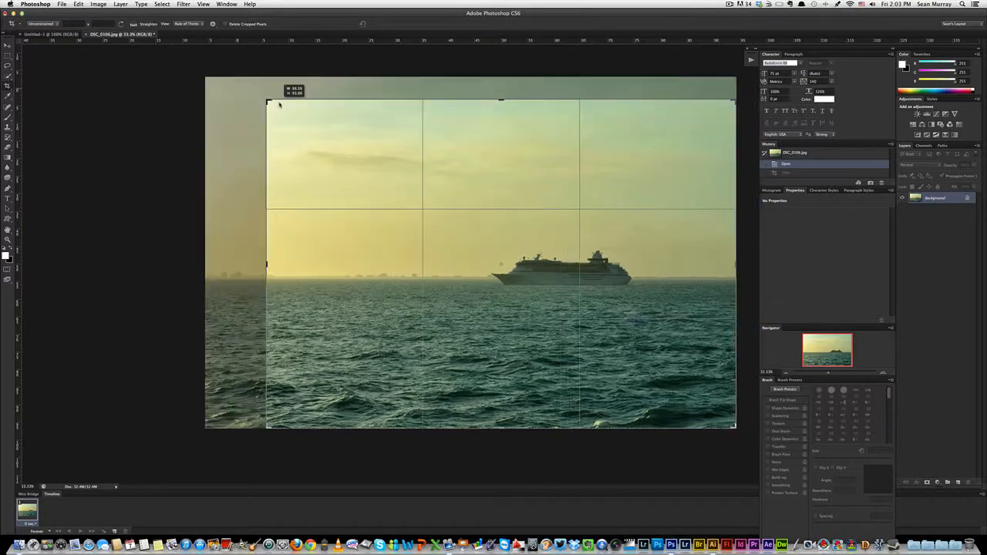
Shift the photo within the crop frame so the ship sits on a thirds line
left_click_drag(268, 102, 296, 139)
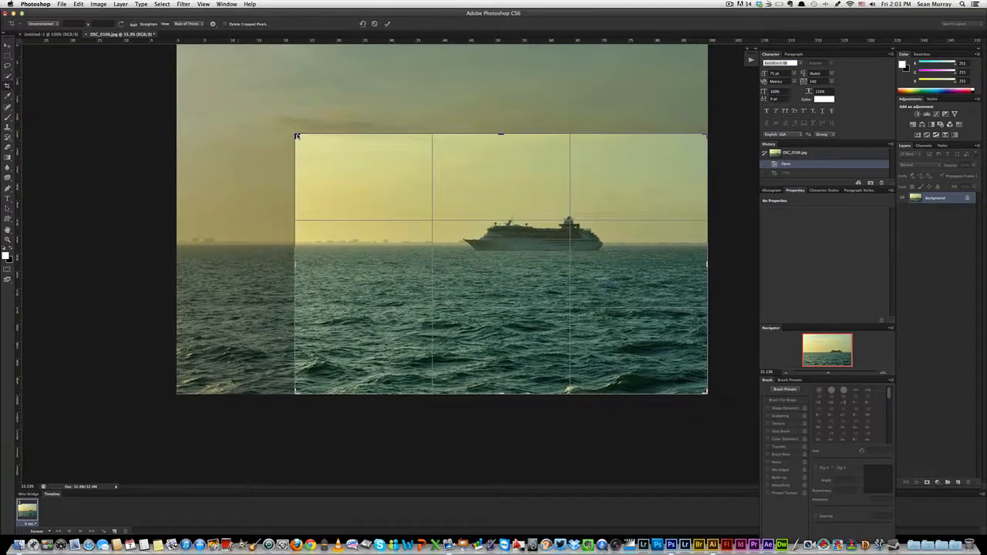
left_click(388, 24)
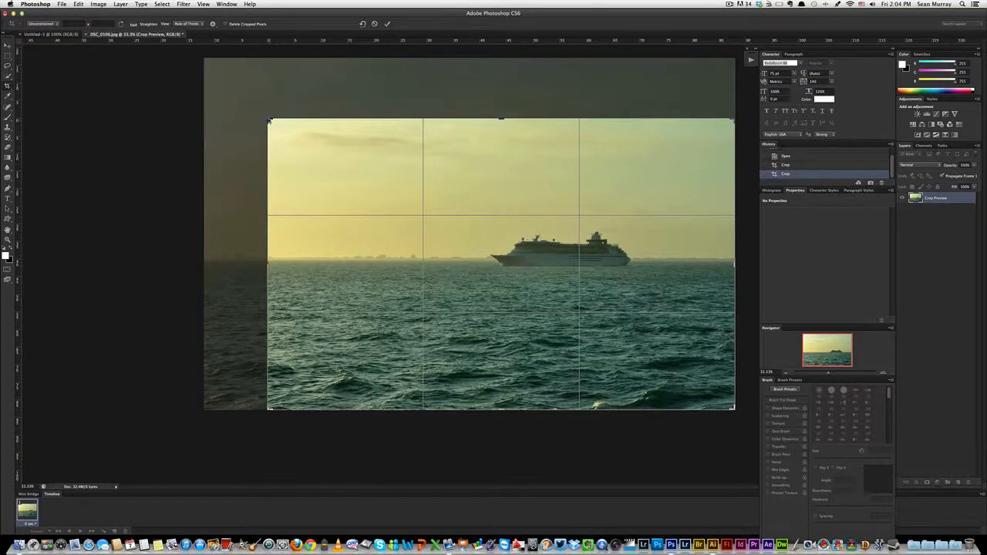
Fine-tune the framing around the ship and commit the crop, leaving the overlay unchanged
left_click_drag(268, 120, 250, 105)
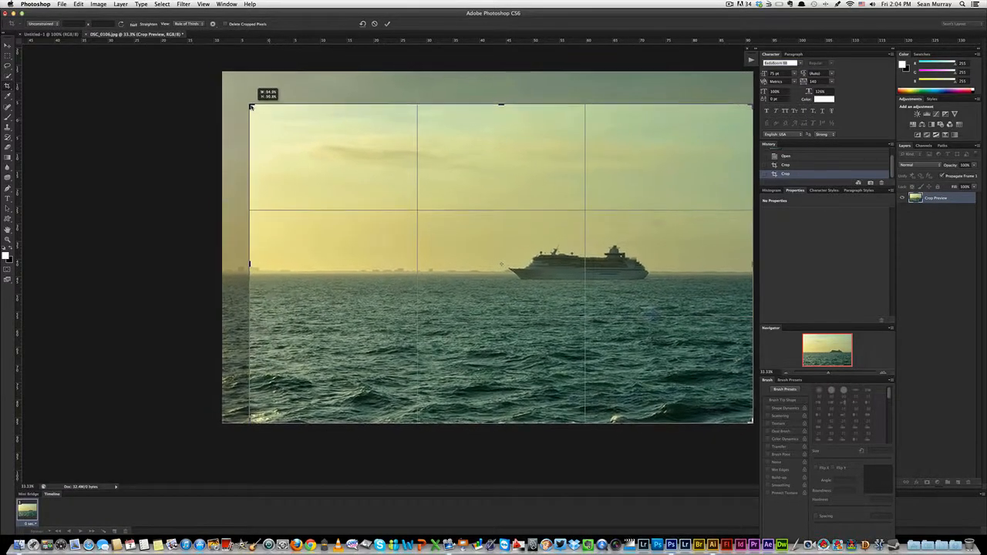
left_click(388, 25)
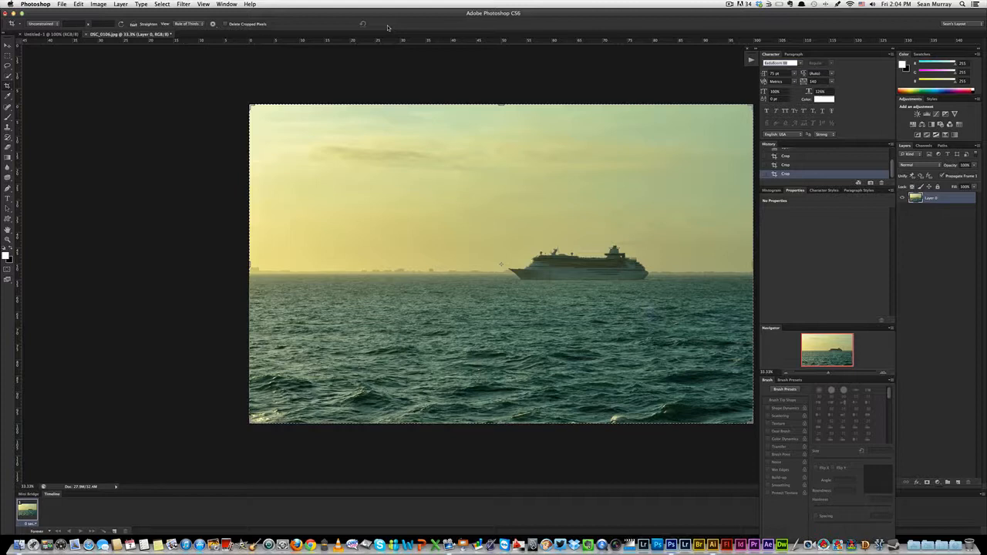
mouse_move(265, 509)
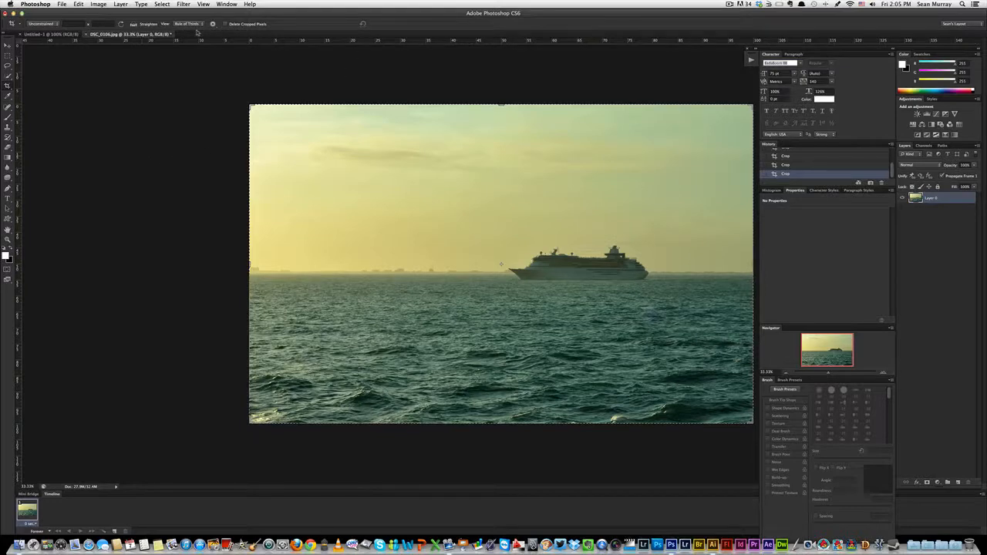
left_click(188, 24)
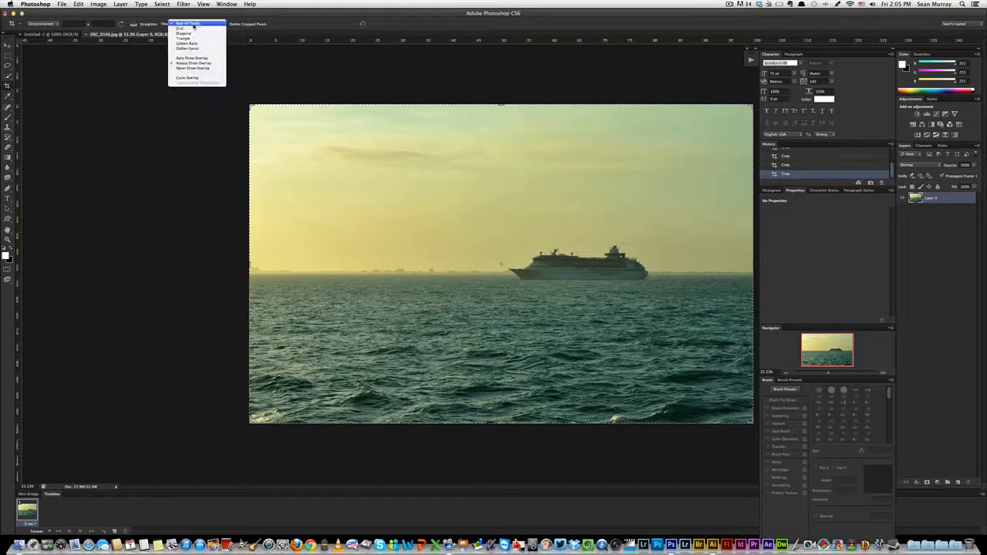
left_click(187, 25)
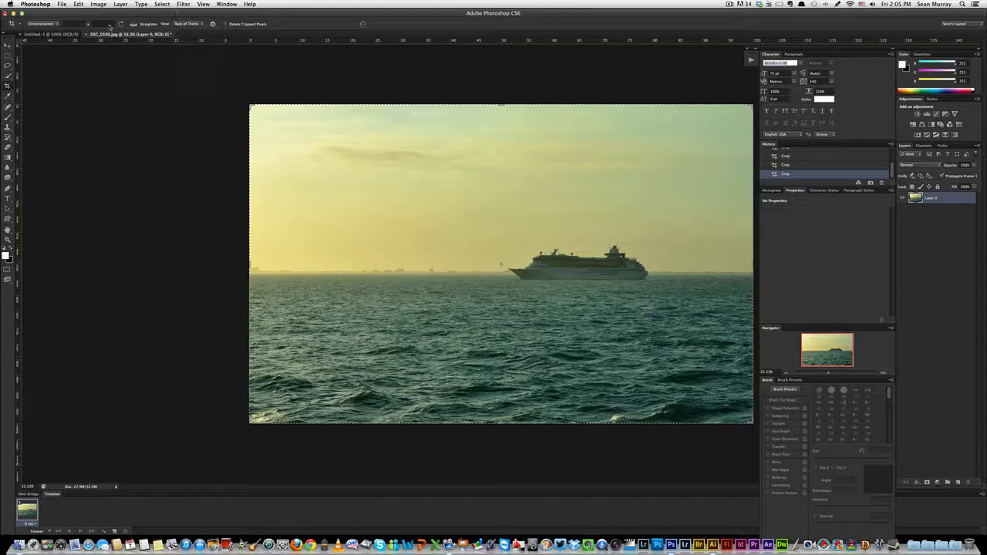
left_click(43, 23)
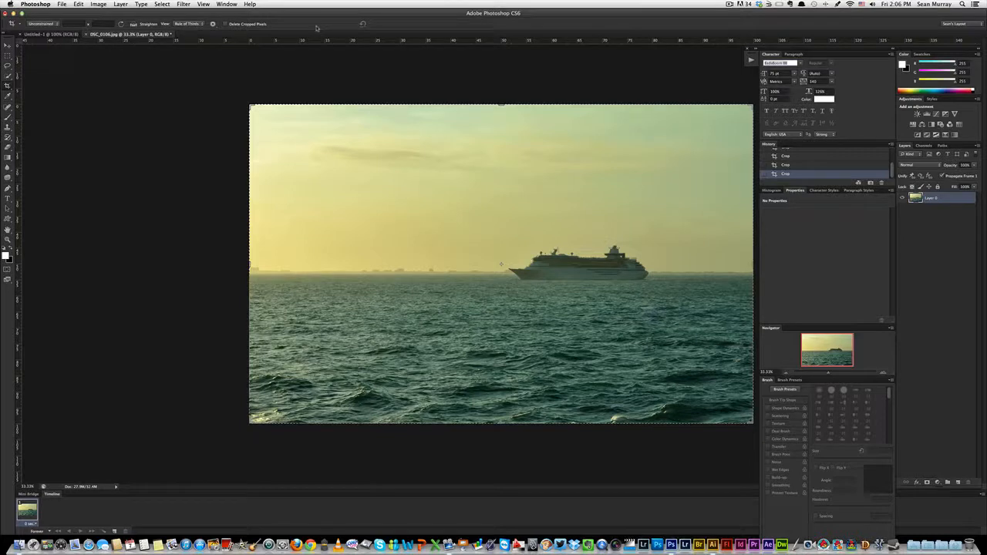
mouse_move(536, 92)
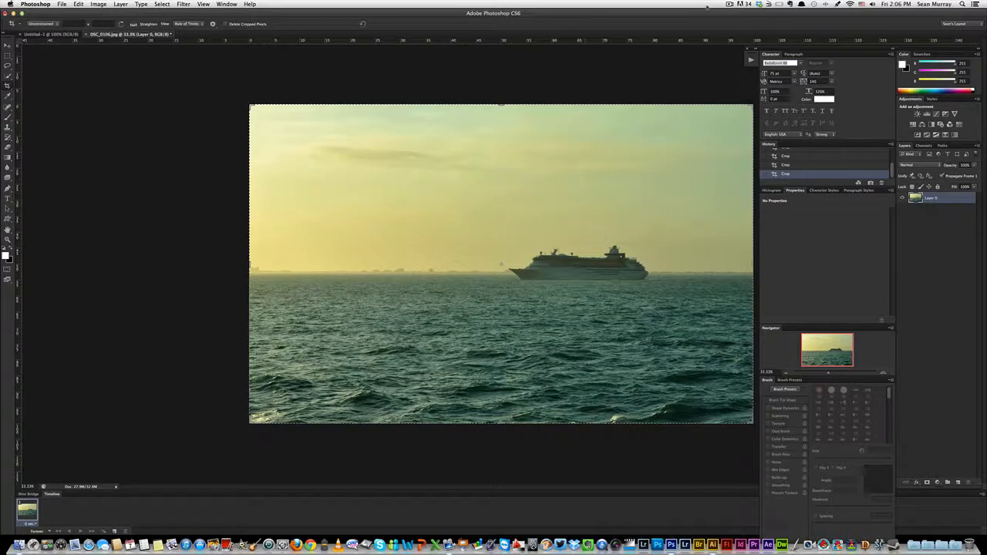
left_click(728, 4)
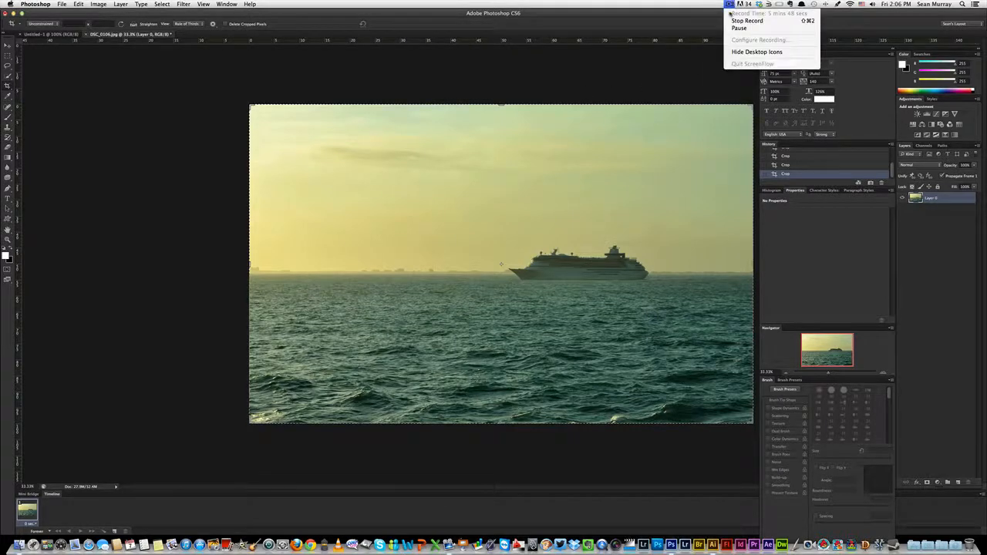